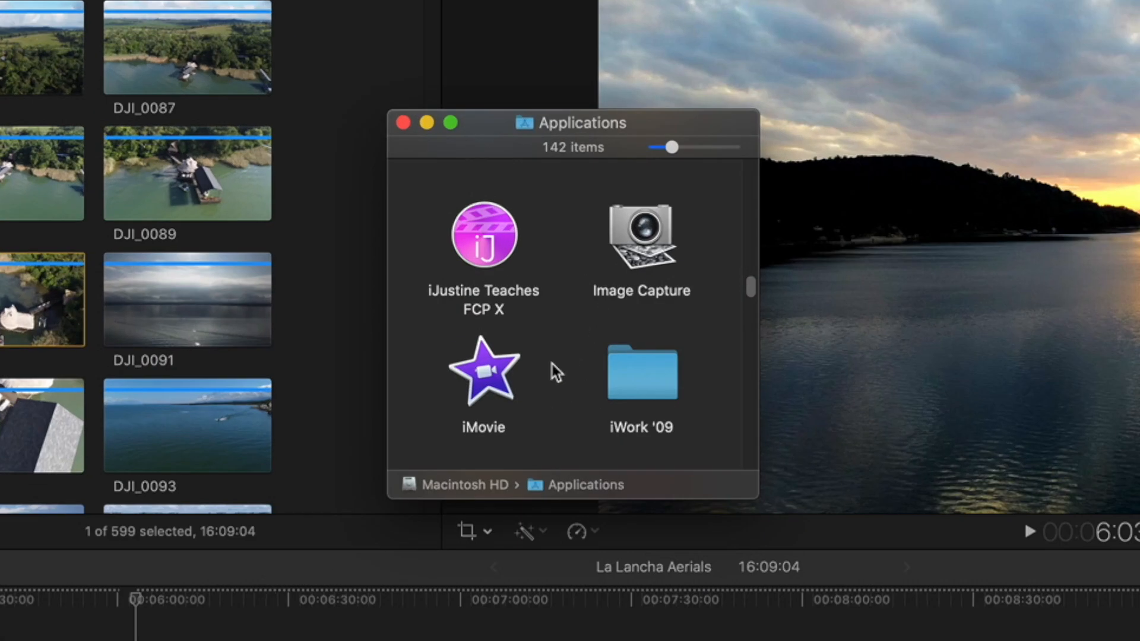
Step: Launch iMovie from Applications and create a new empty movie project
click(483, 371)
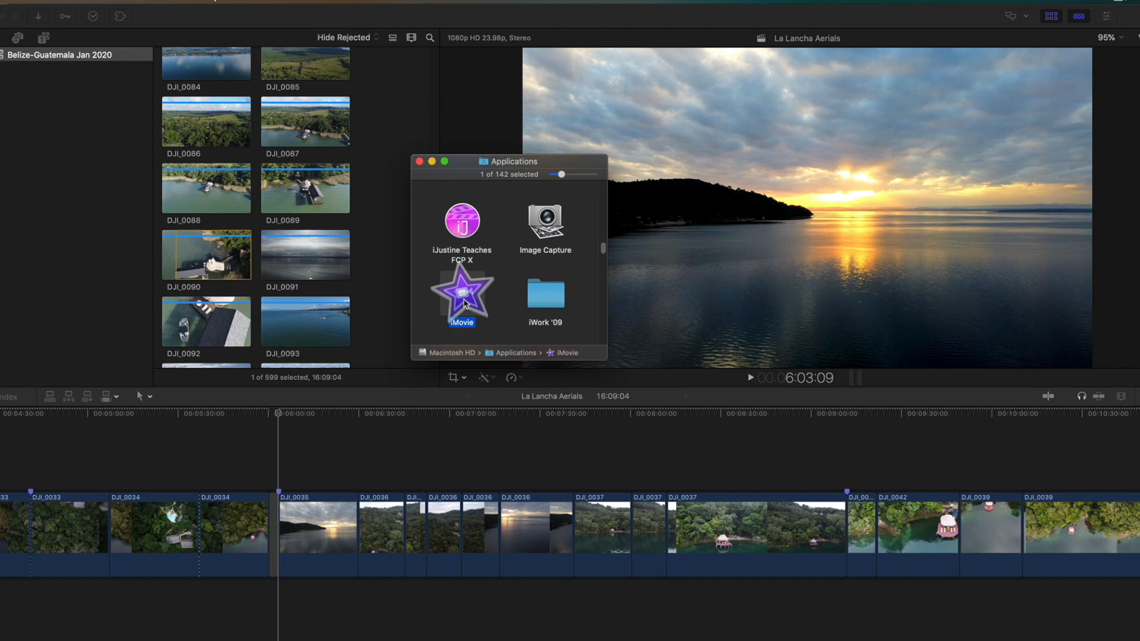
double_click(462, 293)
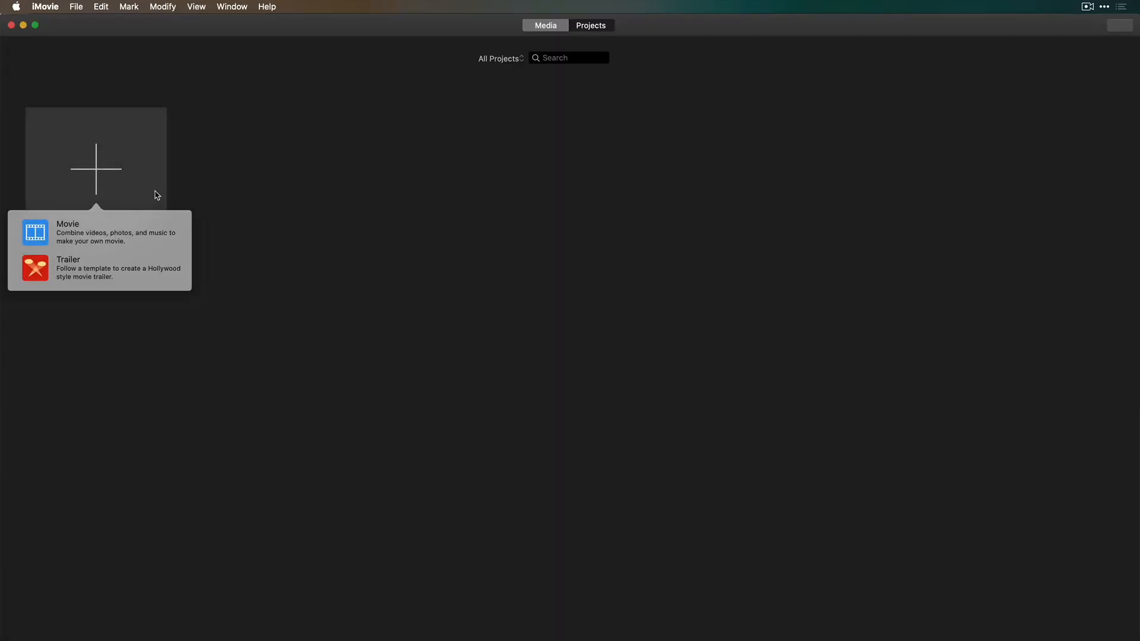
click(68, 232)
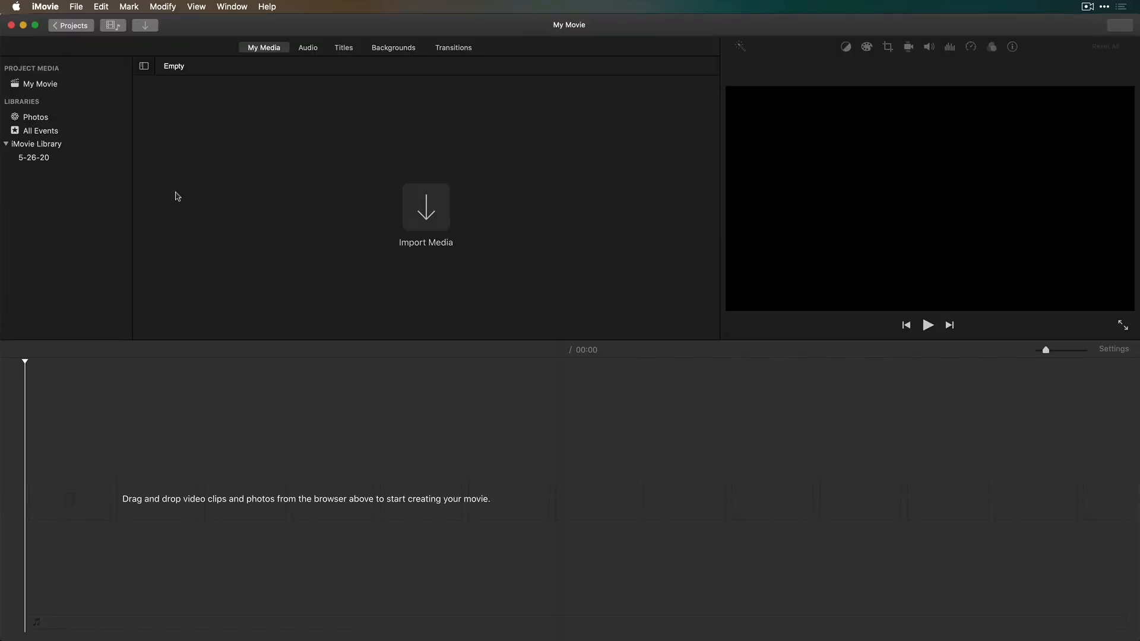
Step: Add the Old World Globe animation and a map background from Maps & Backgrounds to the movie
click(393, 48)
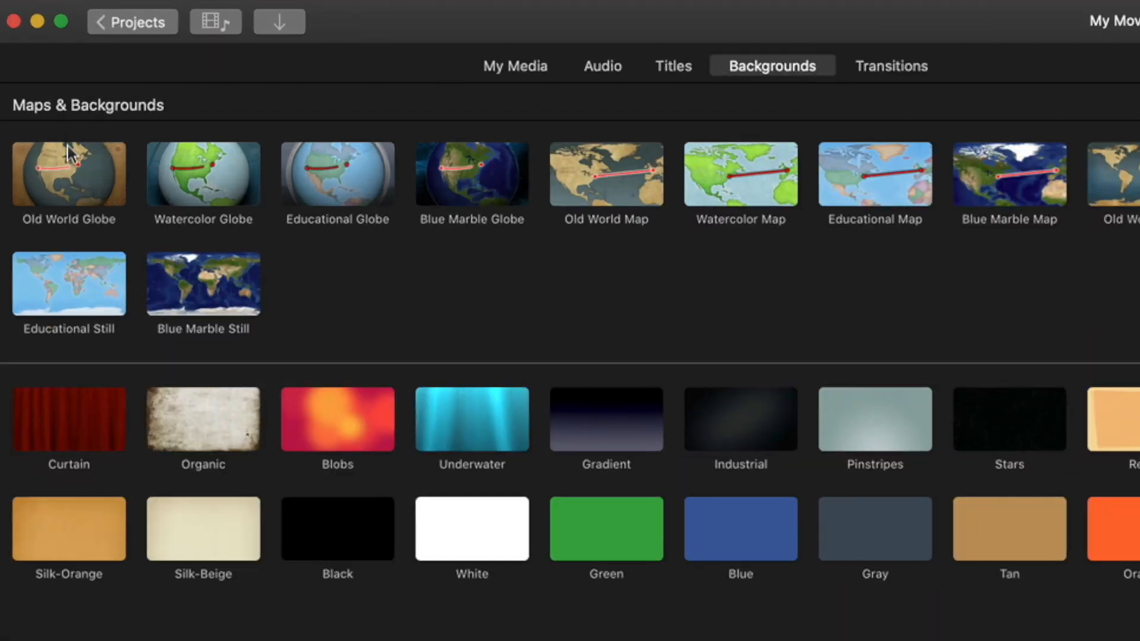
click(70, 178)
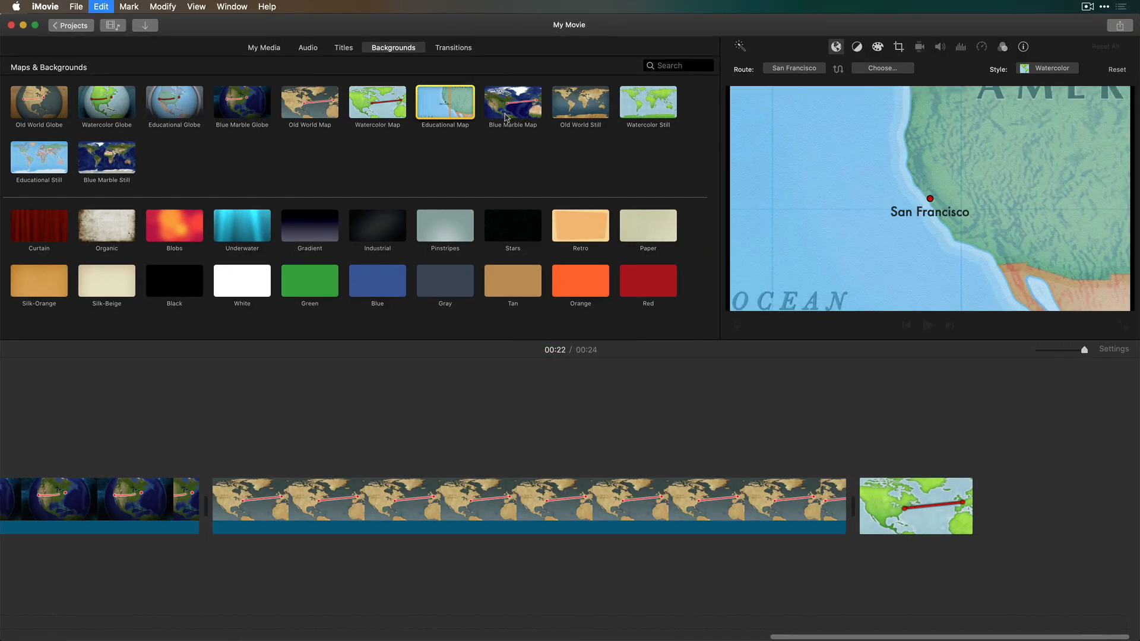
click(513, 102)
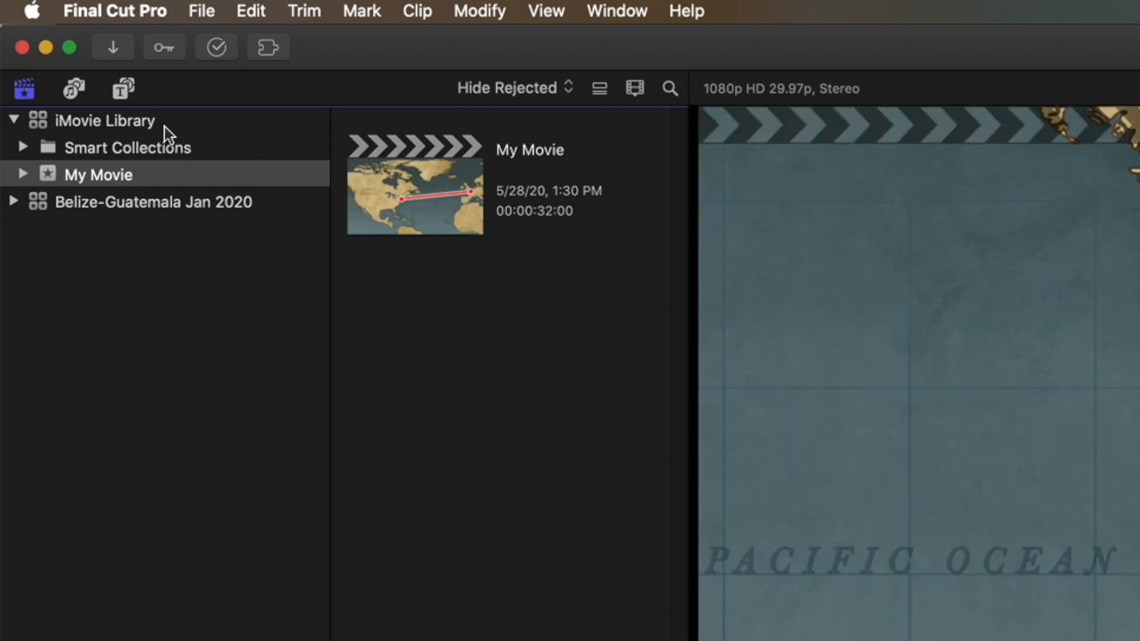
mouse_move(135, 139)
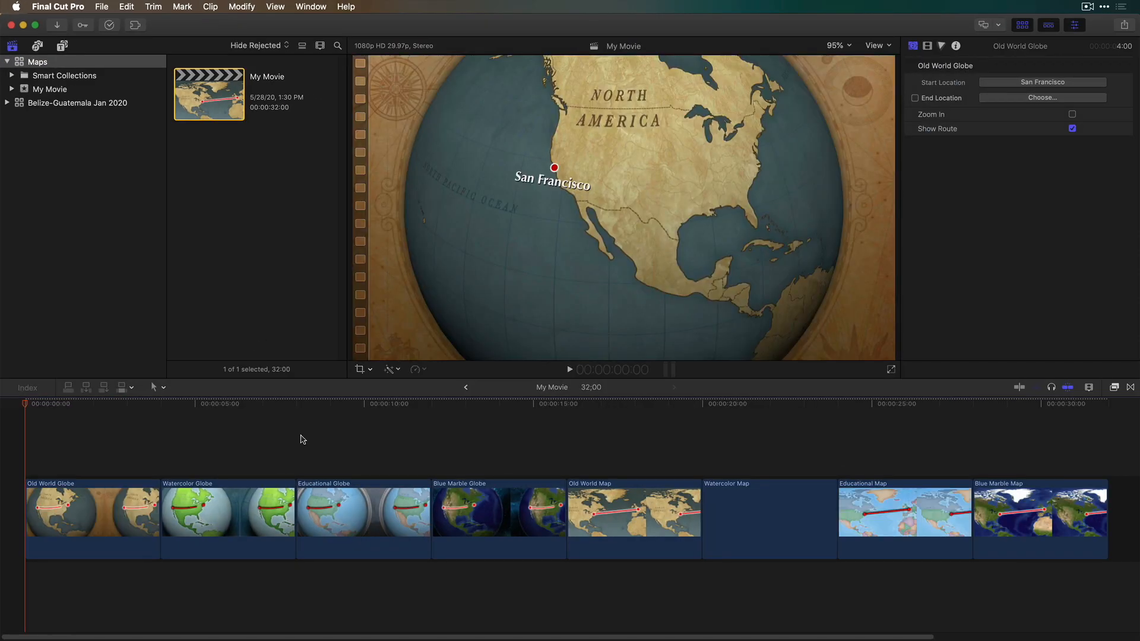
Step: Select the Watercolor Globe clip in the Final Cut Pro browser to reuse it
click(205, 510)
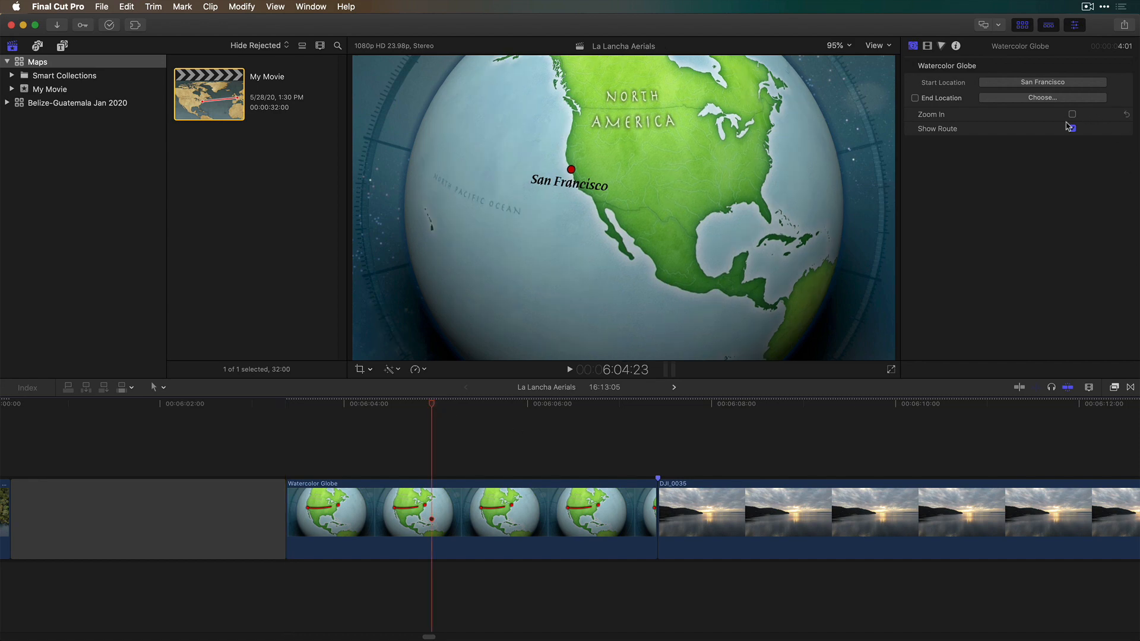
Step: Set the globe route's start location to Los Angeles and destination to Belize City
click(1042, 97)
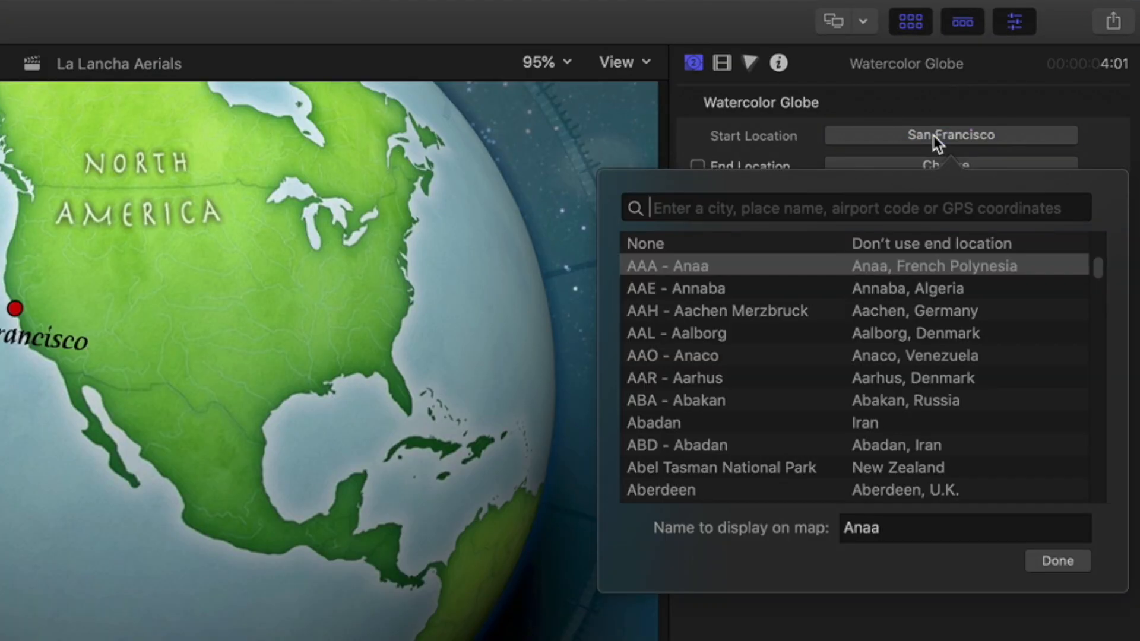
text(los angeles)
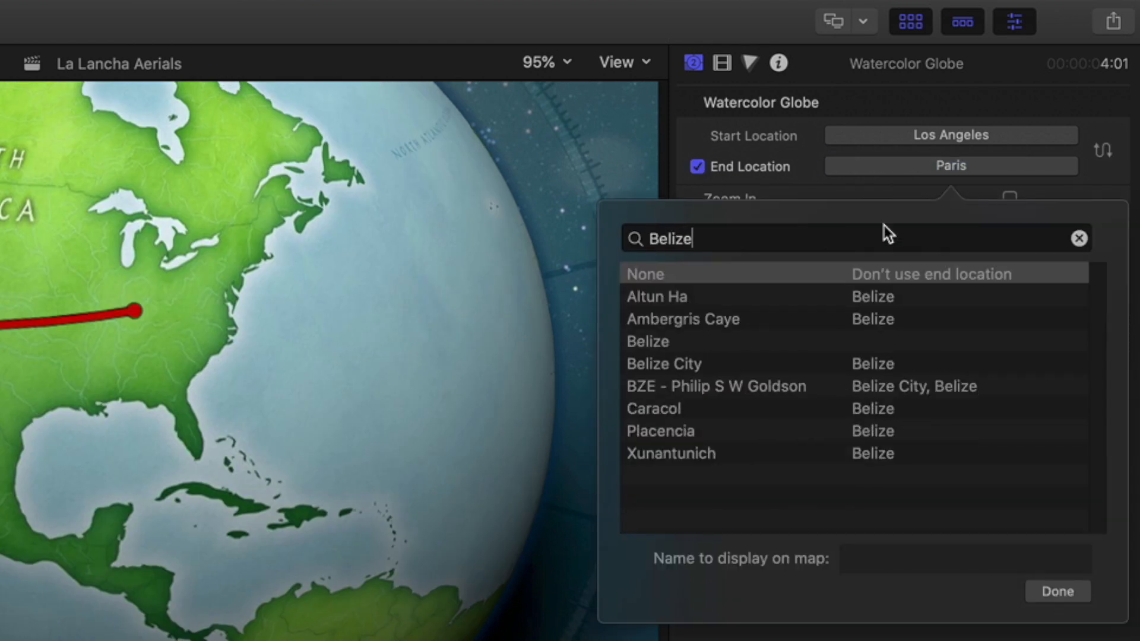
click(663, 364)
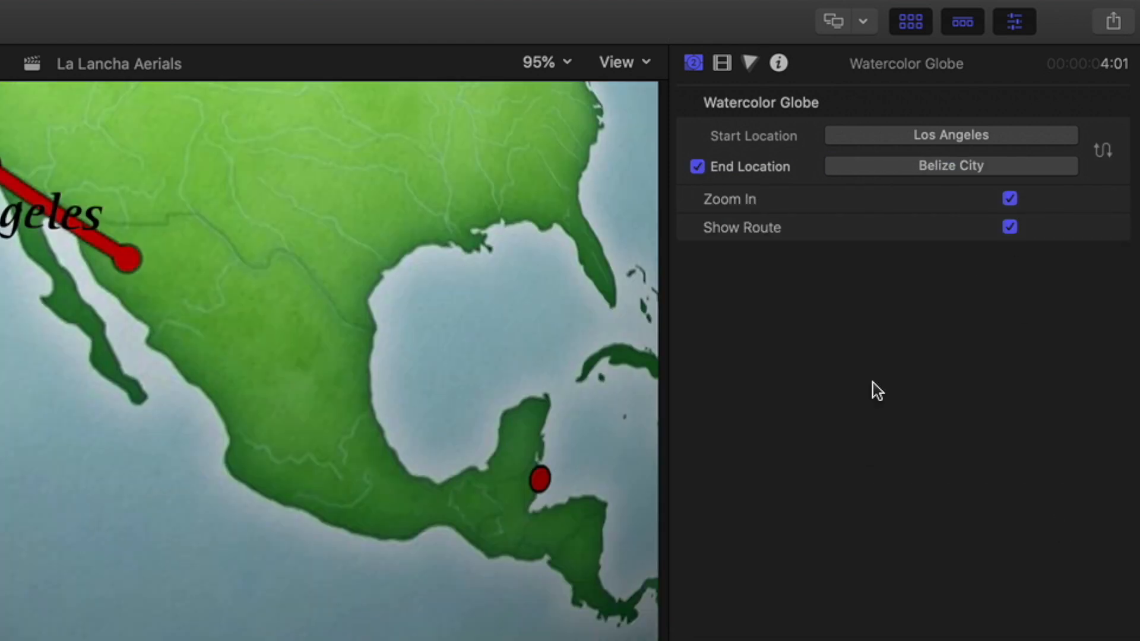